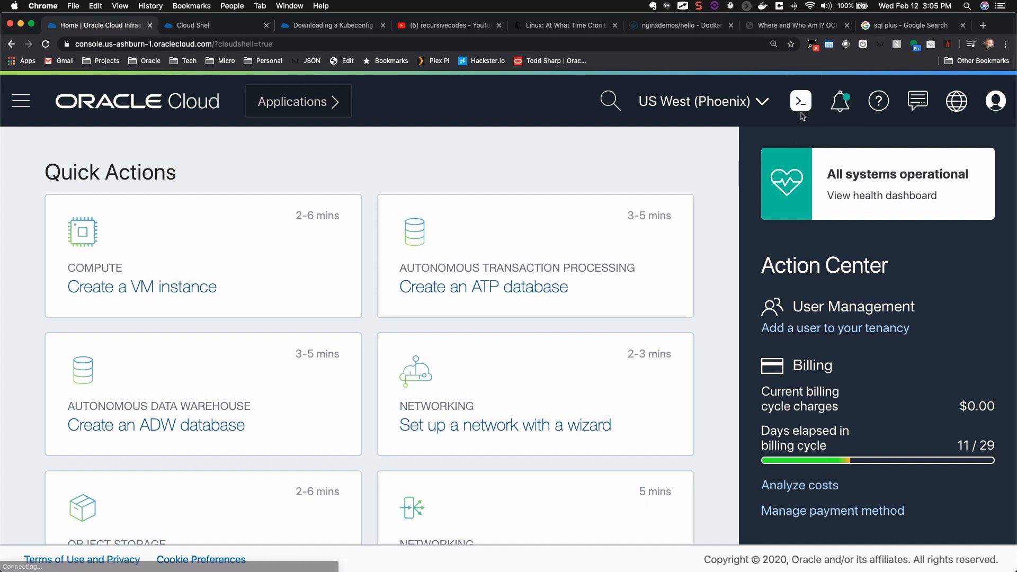
# - Launch a Cloud Shell terminal session beside the phx-cluster-3 details page
pyautogui.click(802, 102)
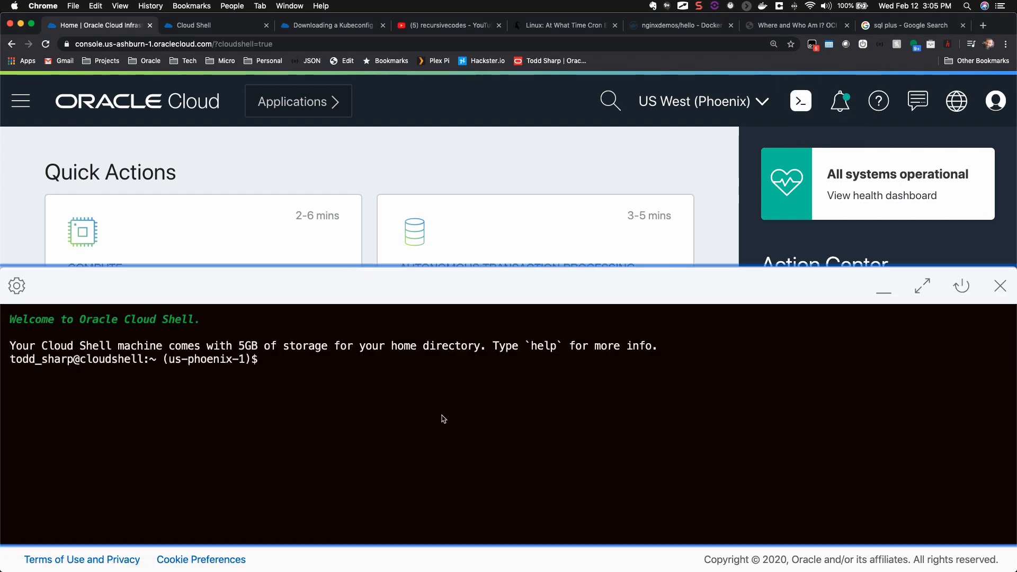
pyautogui.write('oci')
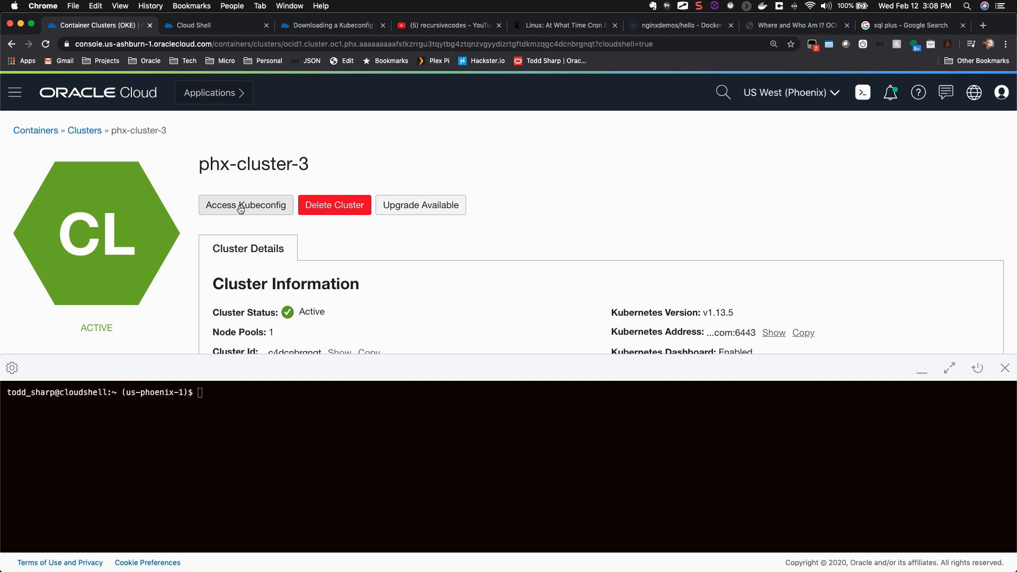
# - Create ~/.kube with phx-cluster-3's kubeconfig, then begin editing ~/.bash_profile in nano
pyautogui.click(246, 205)
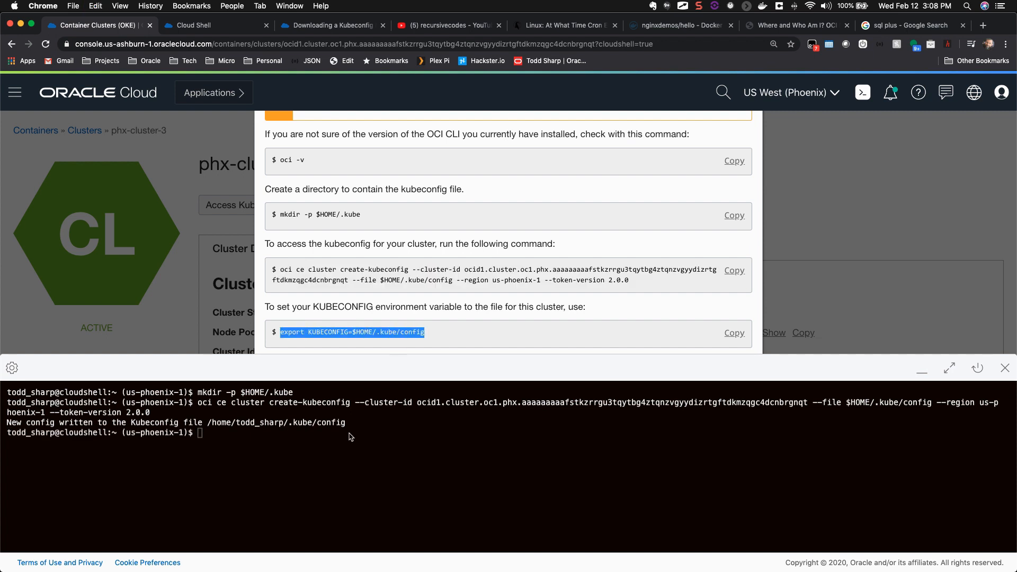
pyautogui.write('nano')
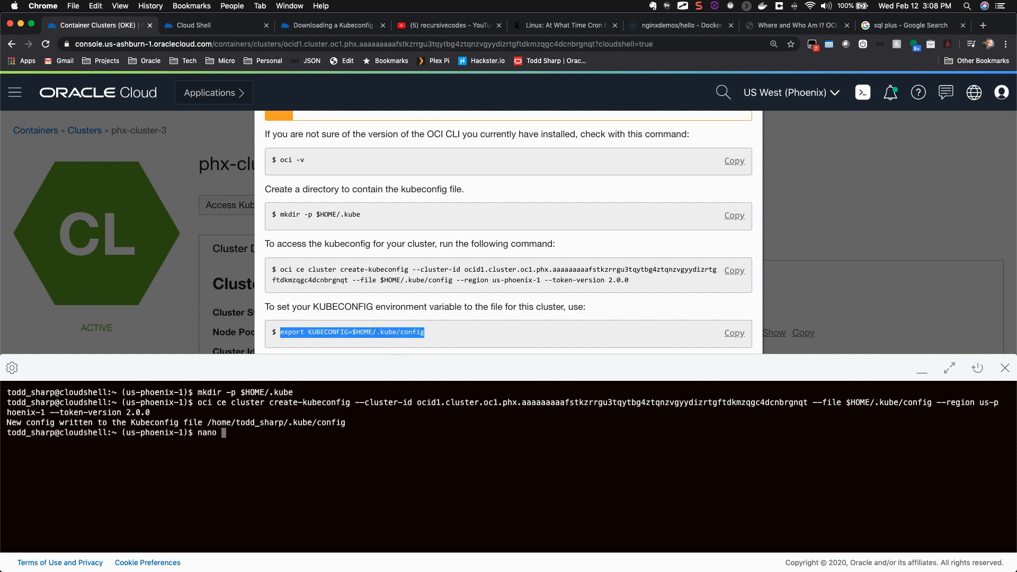
pyautogui.write('~/.bashp')
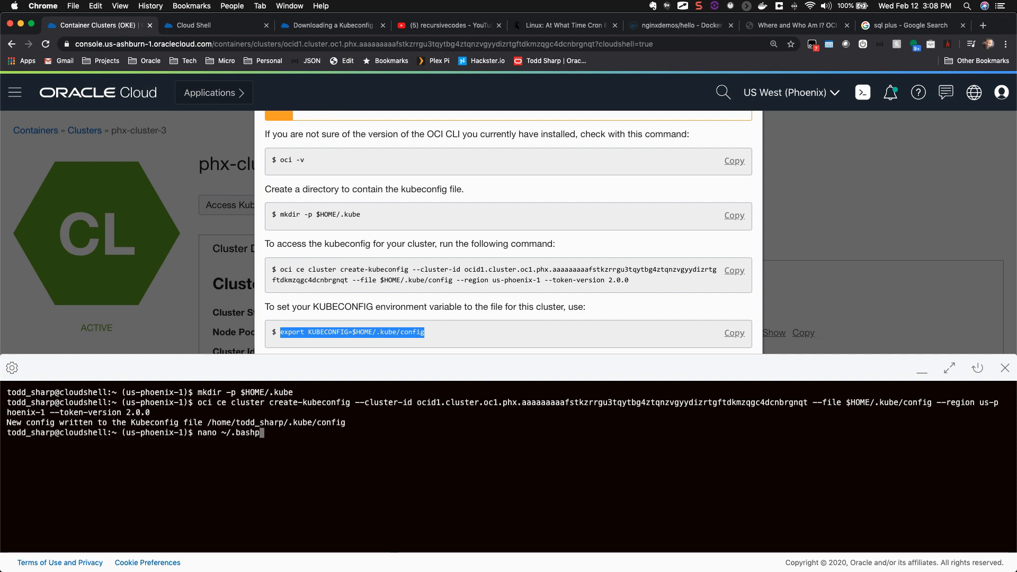
pyautogui.write('_pr')
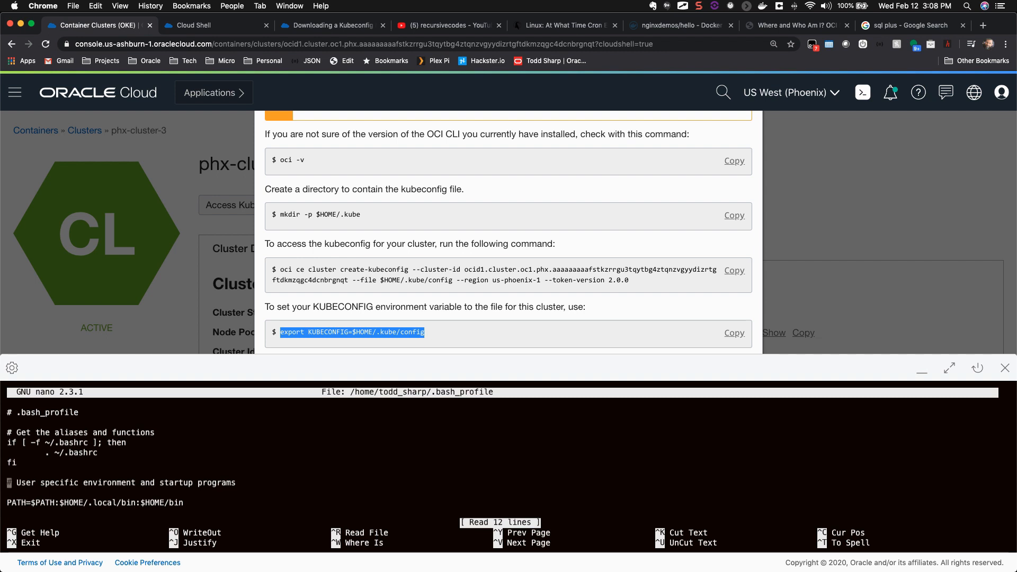
# - Add export KUBECONFIG=$HOME/.kube/config to the profile, reload it, and list the two Ready nodes
pyautogui.write('export KUBECONFIG=$HOME/.kube/config')
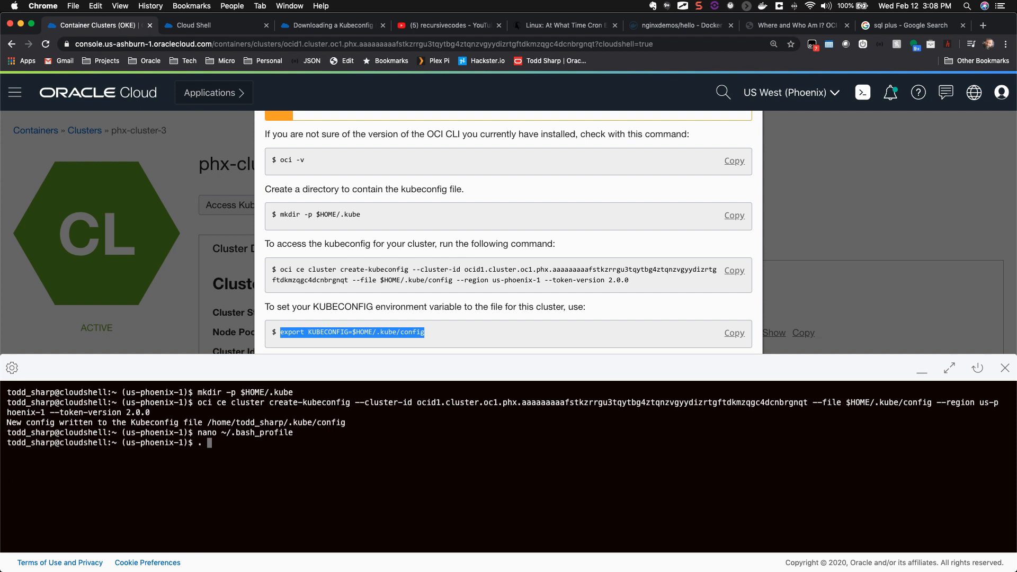
pyautogui.write('~/.bash_profile')
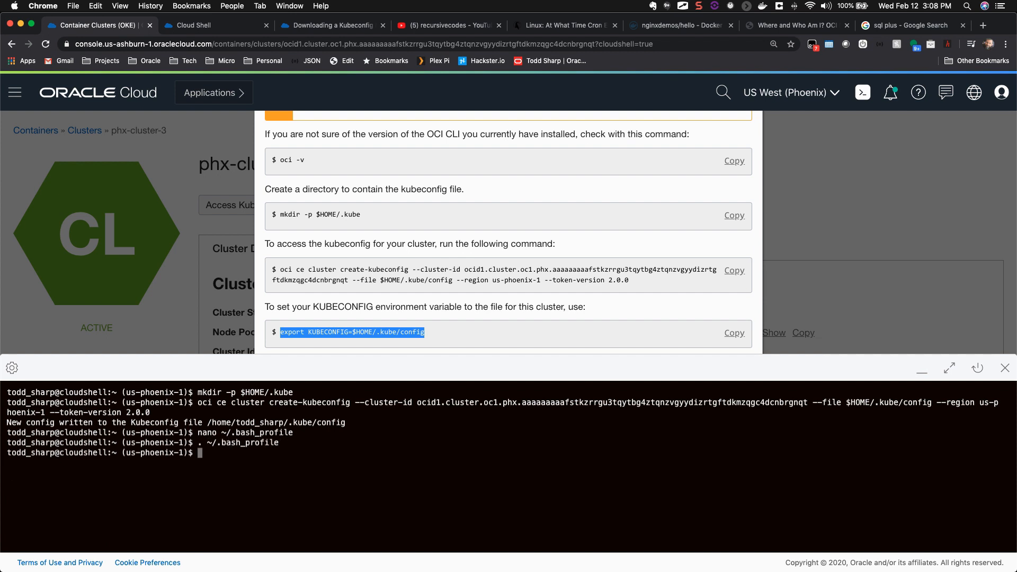
pyautogui.write('kubectl')
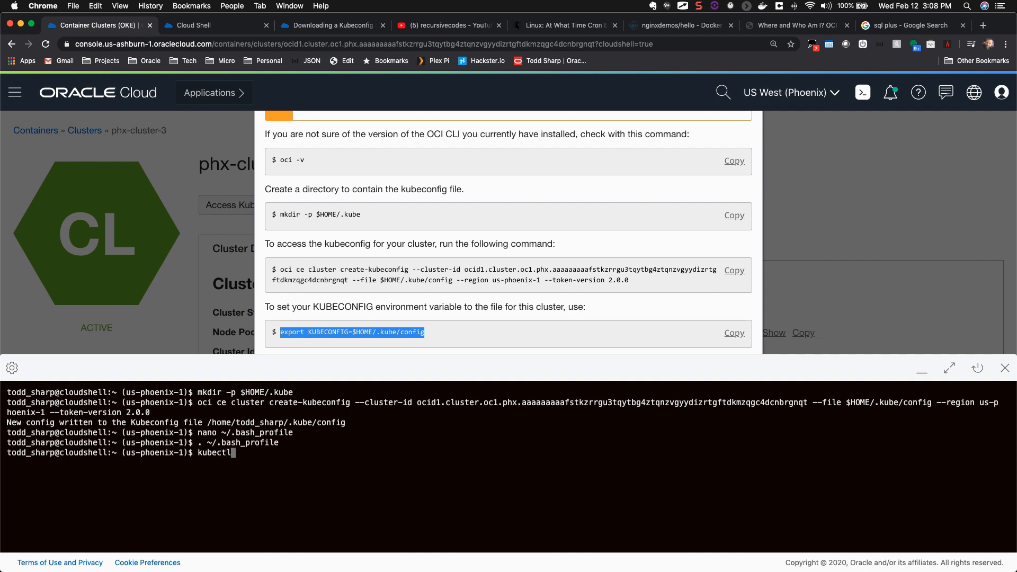
pyautogui.write('get nodes')
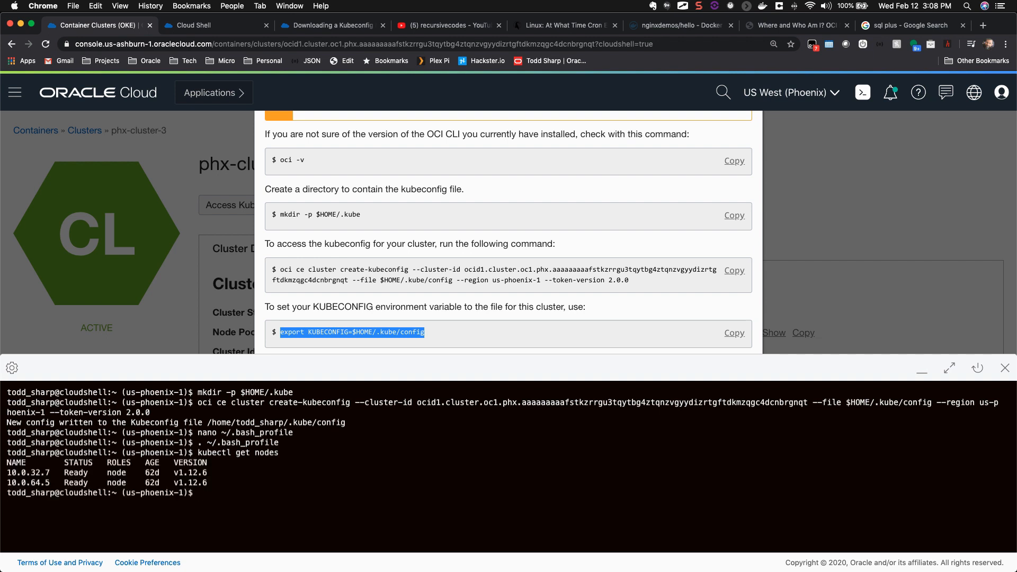
# - Pull busybox, tag it phx.ocir.io/toddrsharp/busybox:latest, and push it to the registry
pyautogui.write('kube')
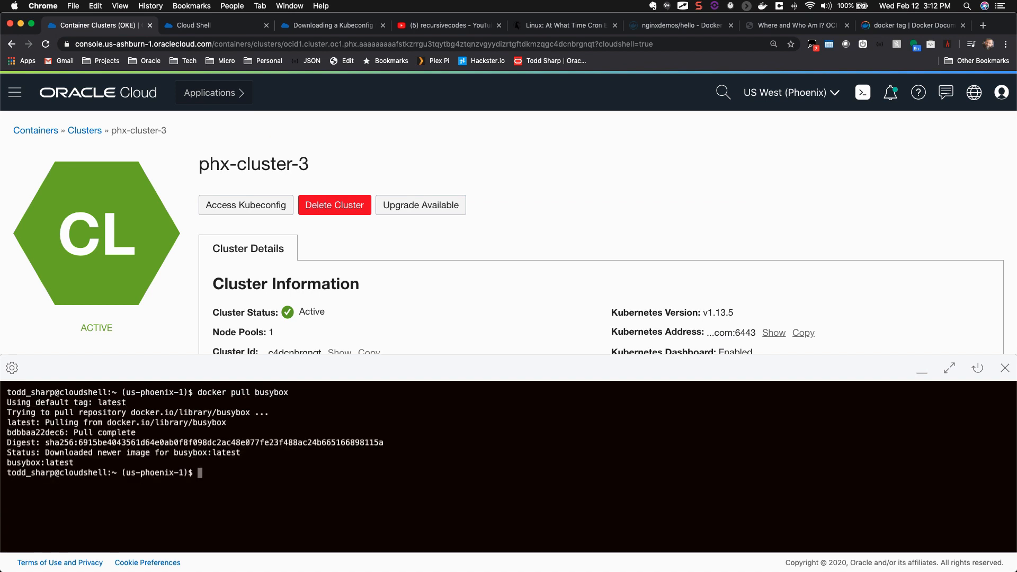
pyautogui.write('docker tag bu')
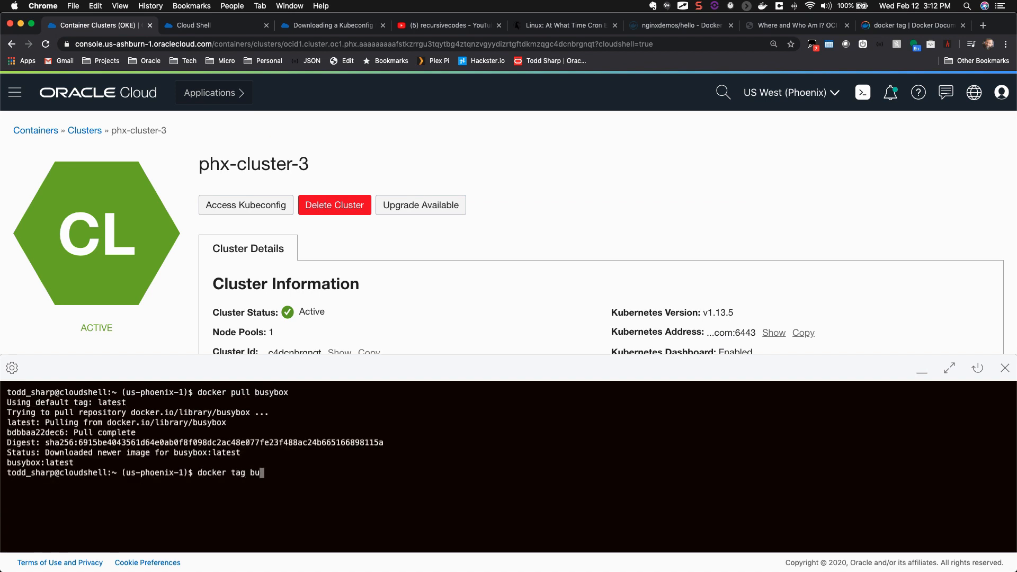
pyautogui.write('sybox phx.ocir.io/toddrsharp/')
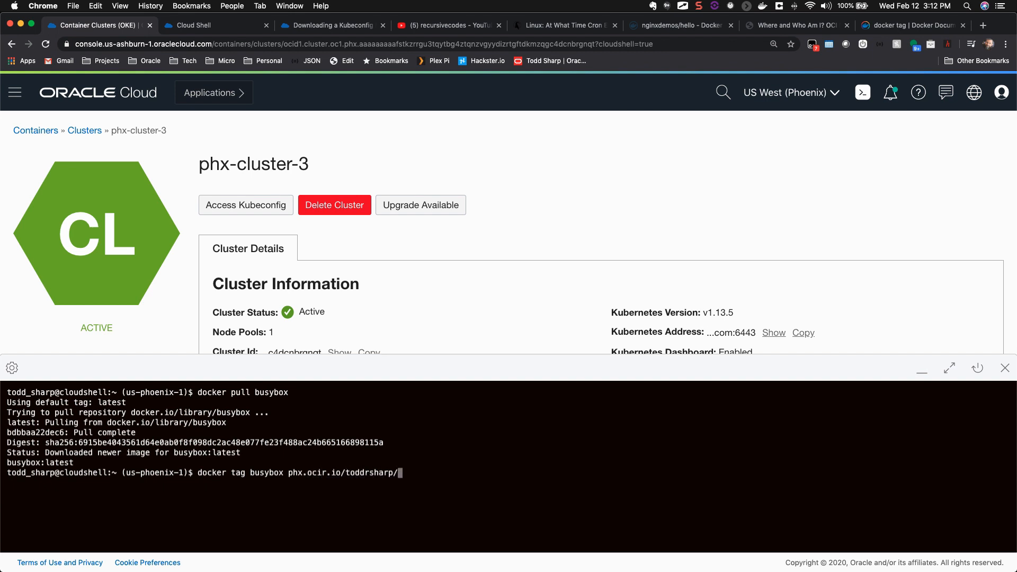
pyautogui.write('busybox:latest')
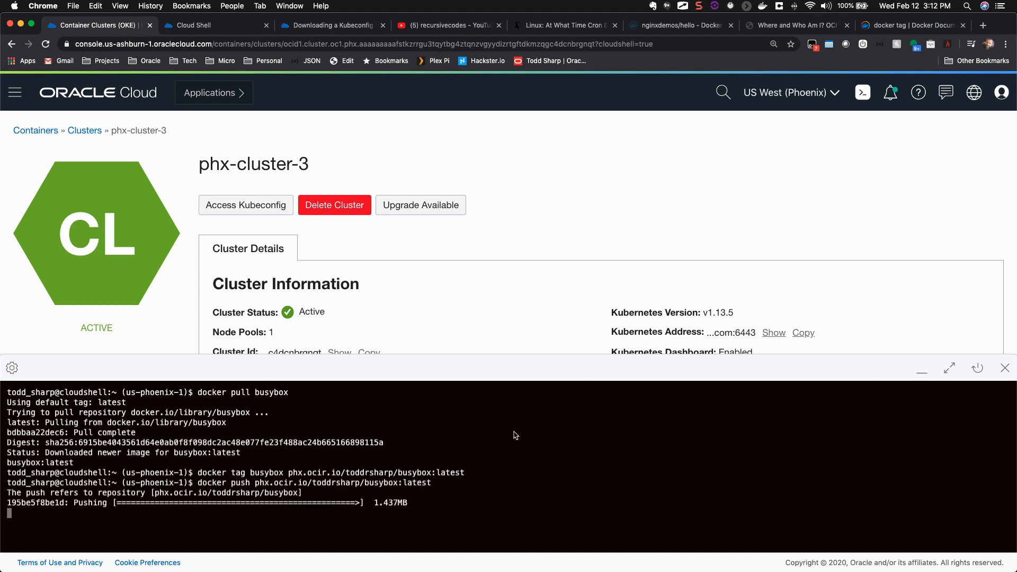
# - Show the busybox repository with its latest tag in Containers > Registry
pyautogui.click(14, 93)
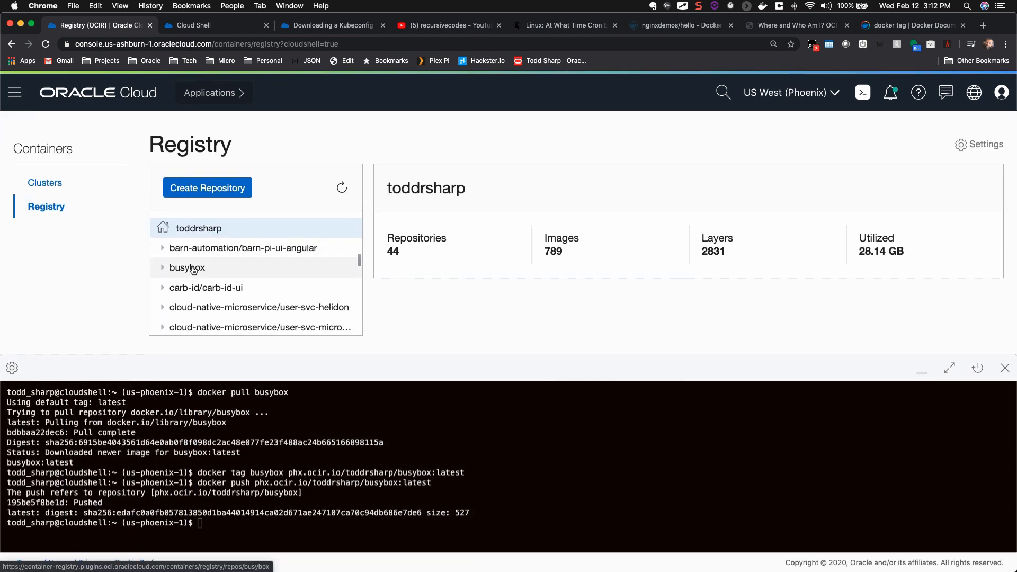
pyautogui.click(186, 267)
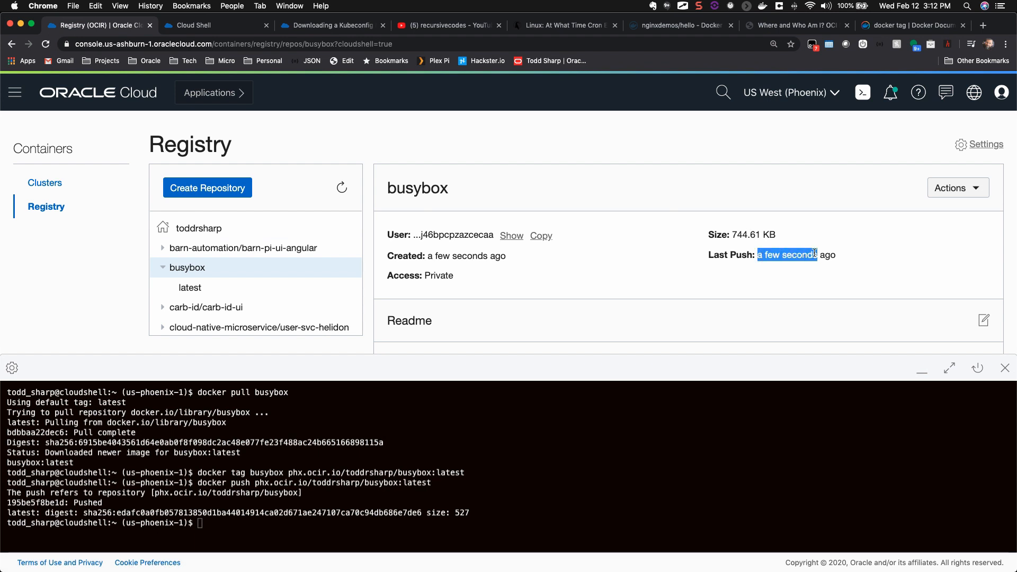